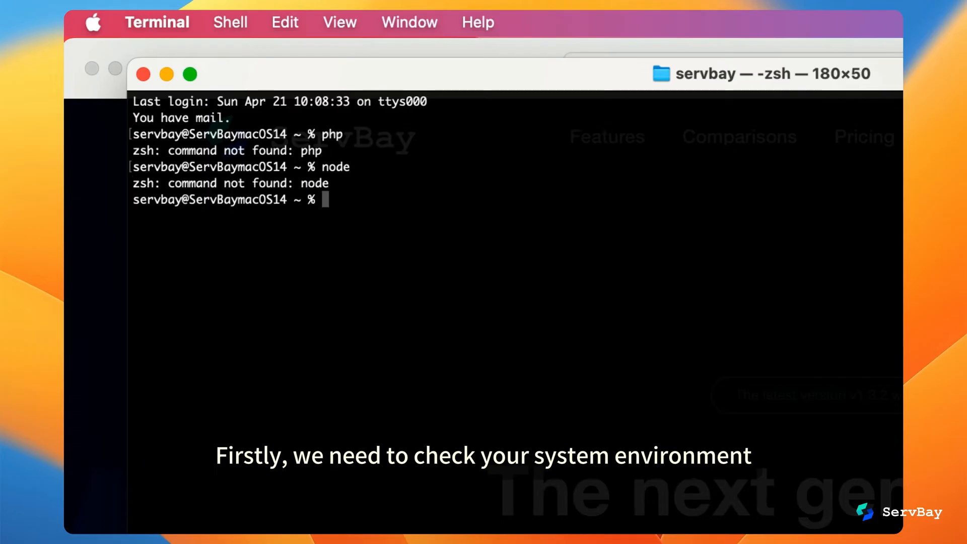
- Run mysql and redis-cli in Terminal, confirming both report 'command not found'
text(mysql)
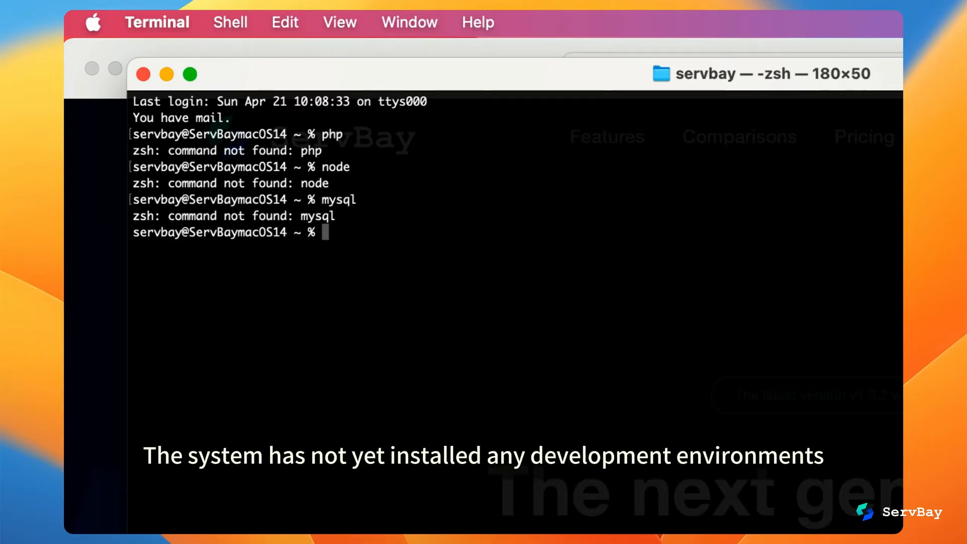
text(redis-cli)
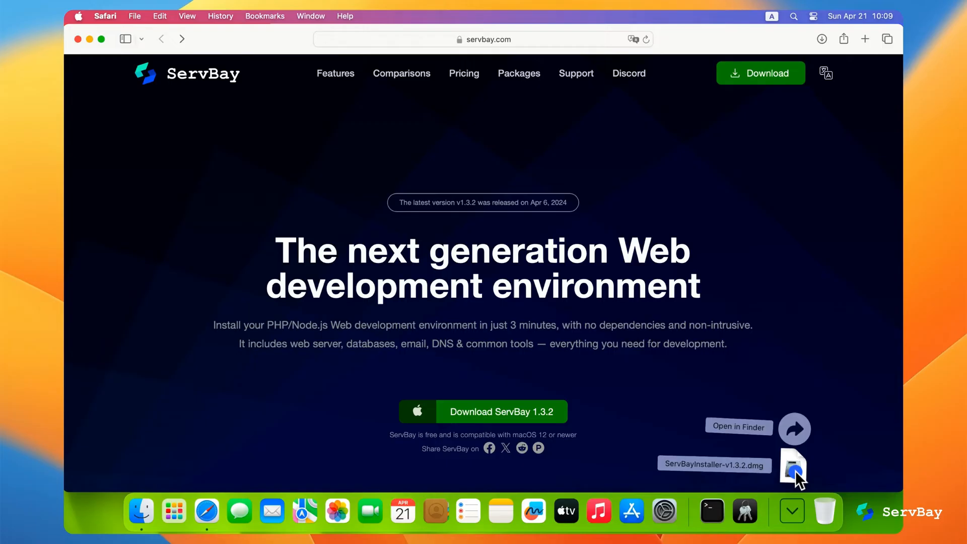
- Mount the ServBay 1.3.2 .dmg, launch ServBay from Launchpad and approve the internet-download security prompt
double_click(792, 465)
text(s)
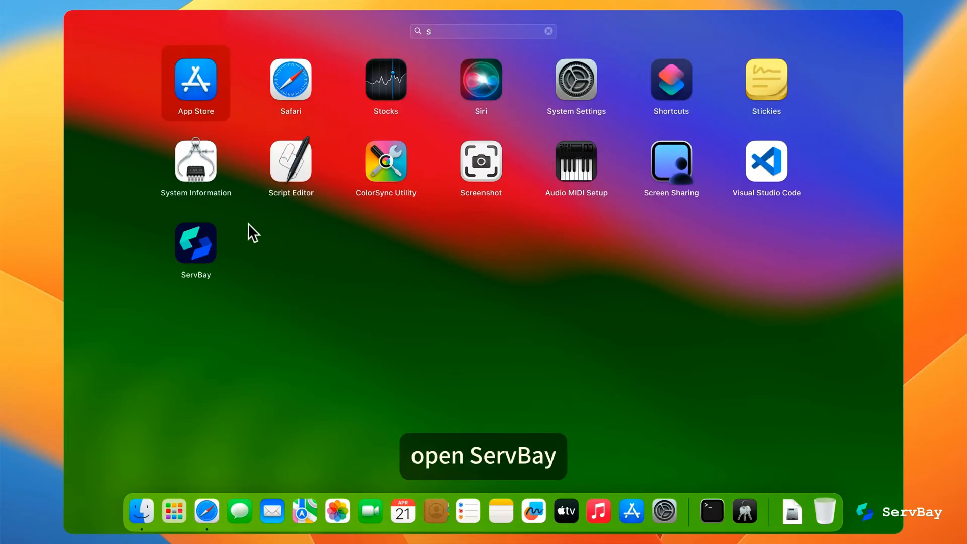
click(194, 242)
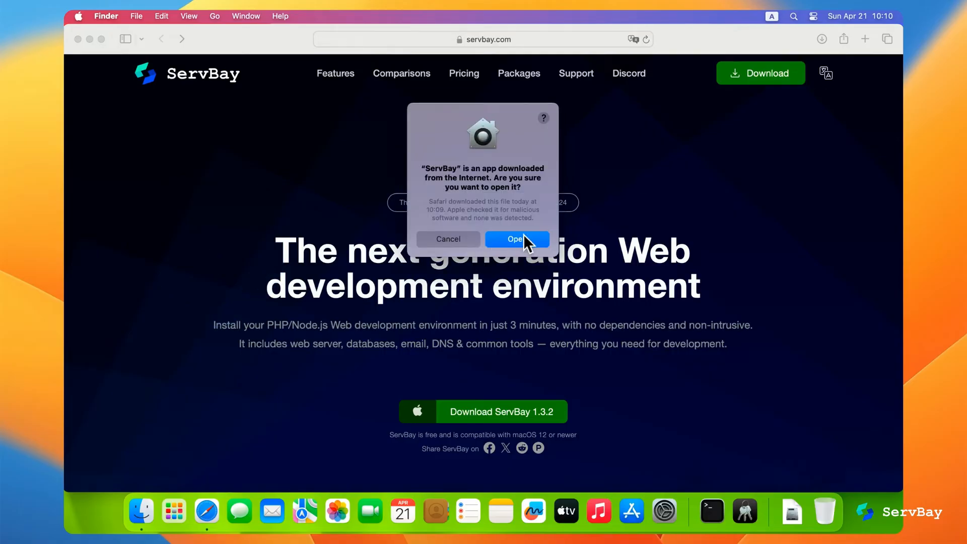
click(516, 240)
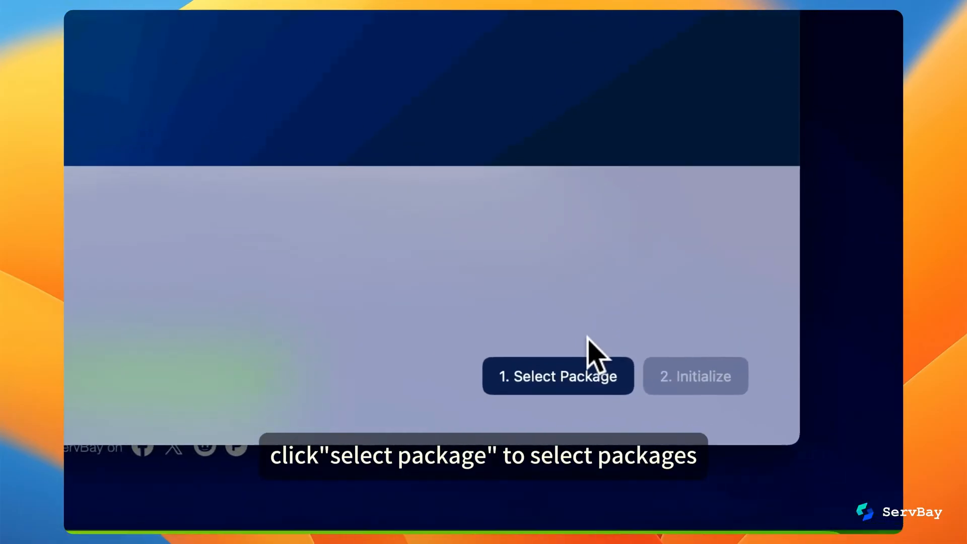
- Select PHP 8.2, Node 20 and MariaDB 11.2, initialize ServBay and approve the helper tool install
click(557, 376)
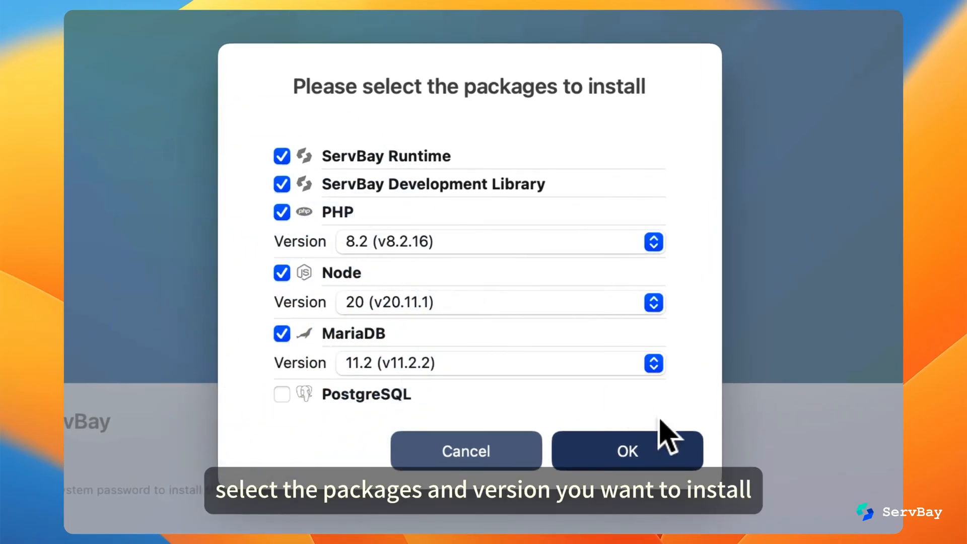
click(626, 450)
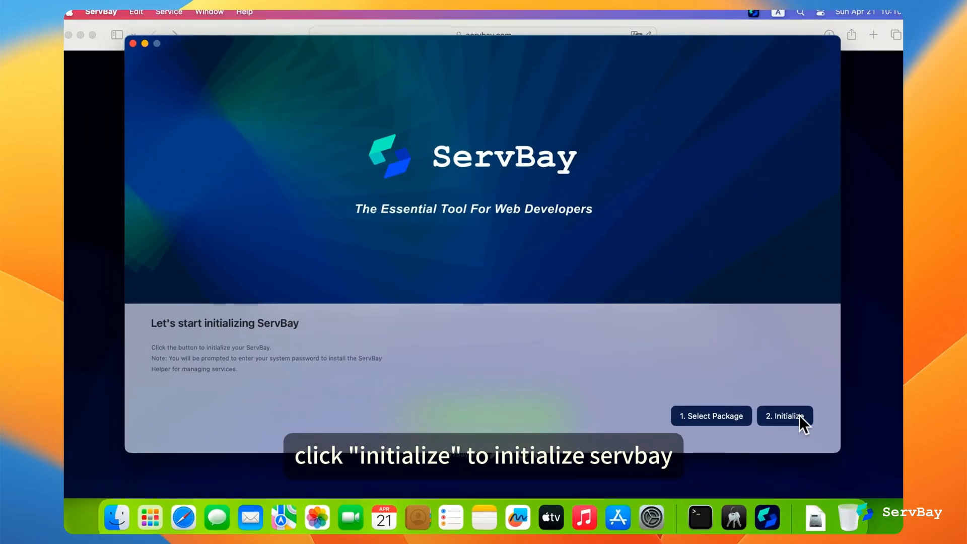
click(784, 416)
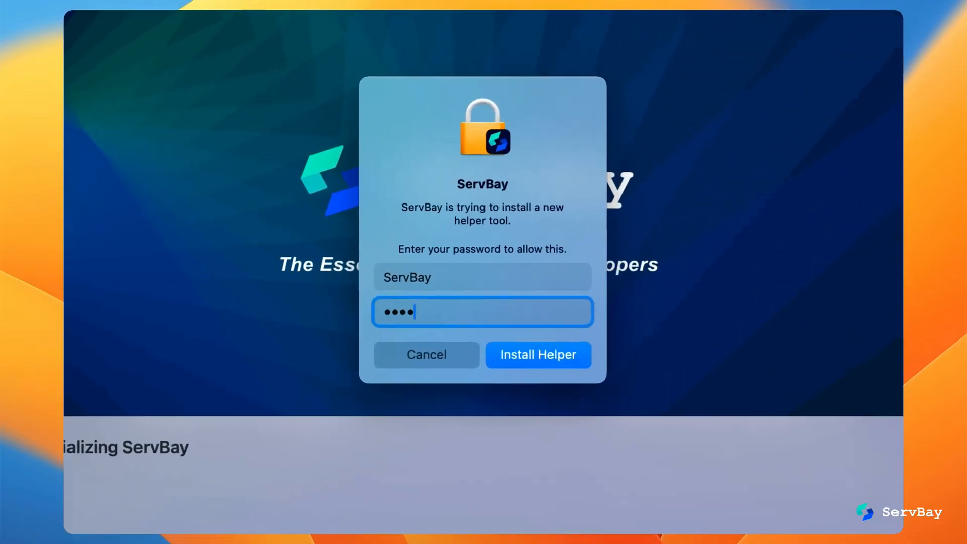
click(537, 353)
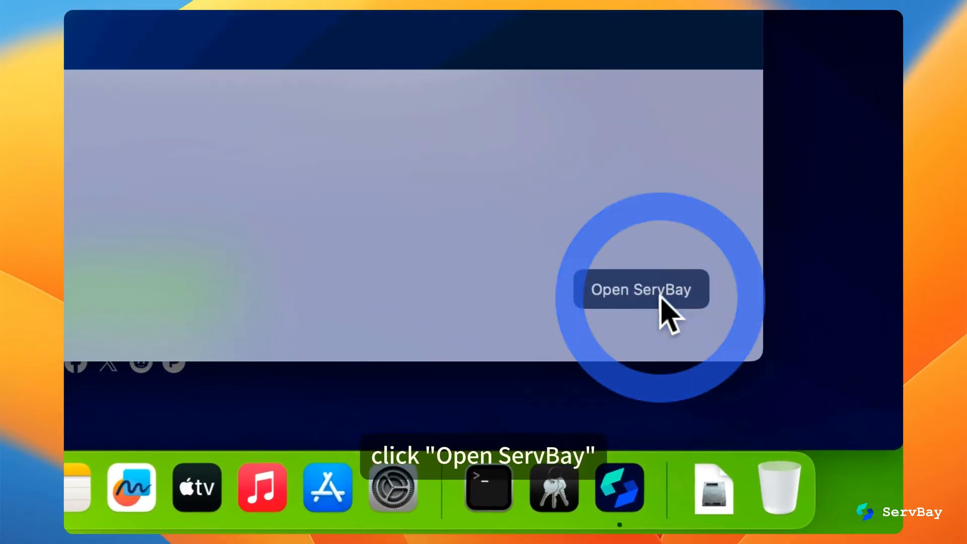
- Launch ServBay, skip through the welcome tour and open the ServBay Demo host at servbay.host in Safari
click(641, 289)
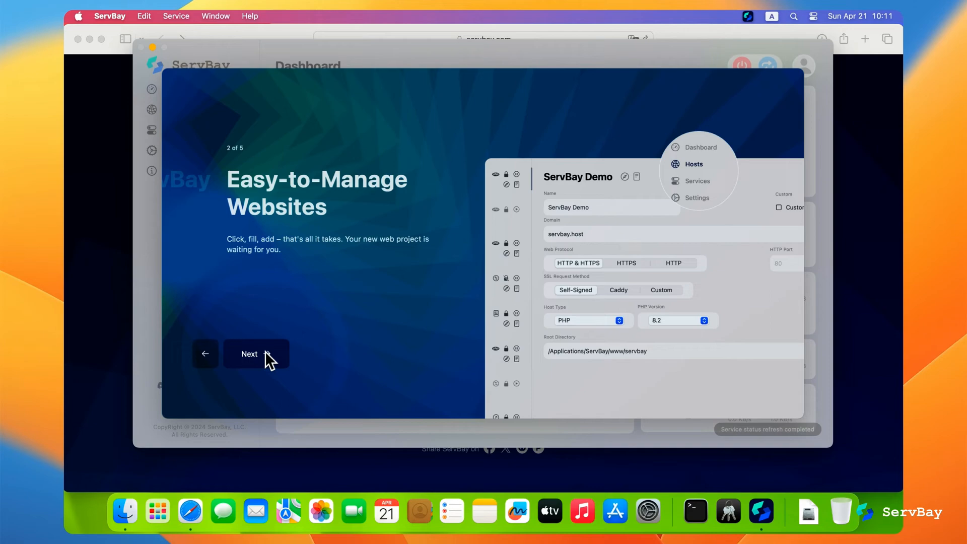
click(254, 354)
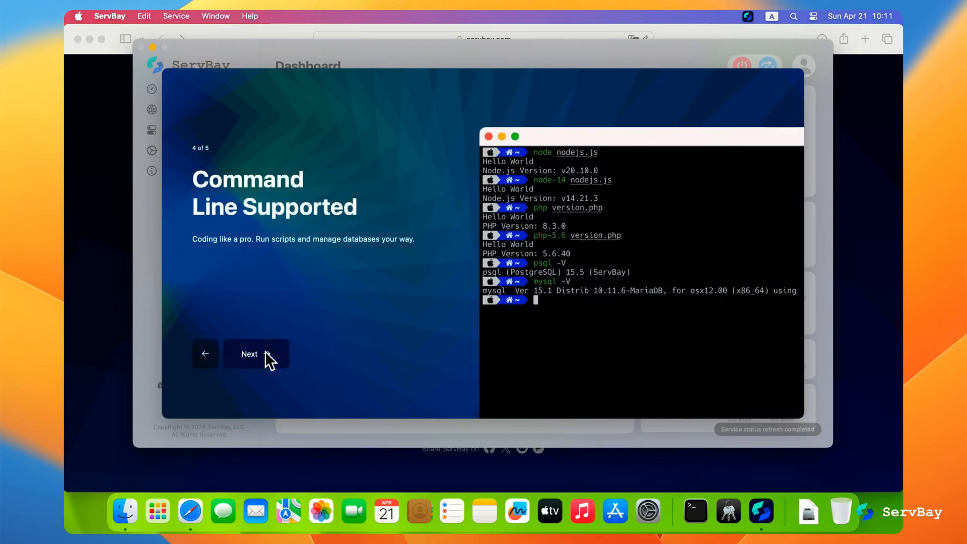
click(255, 354)
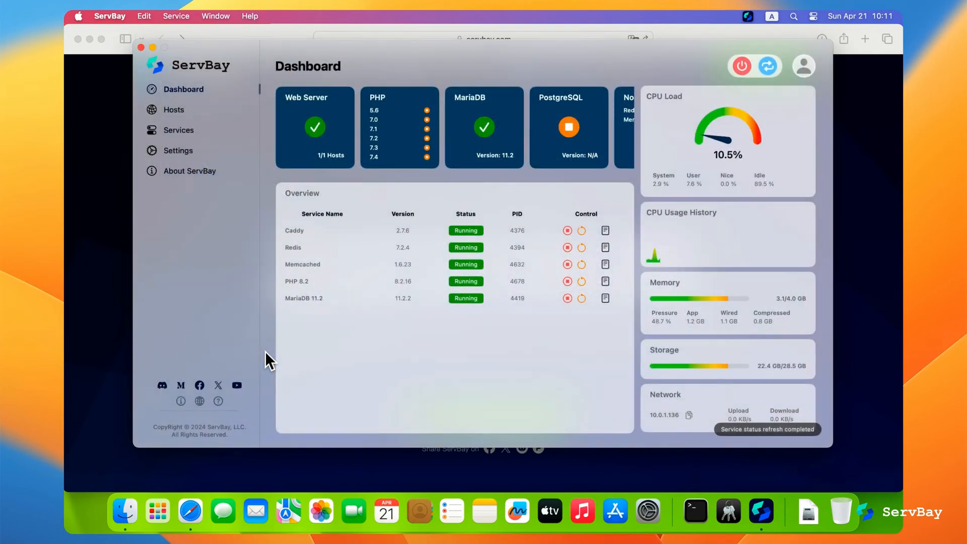
click(184, 108)
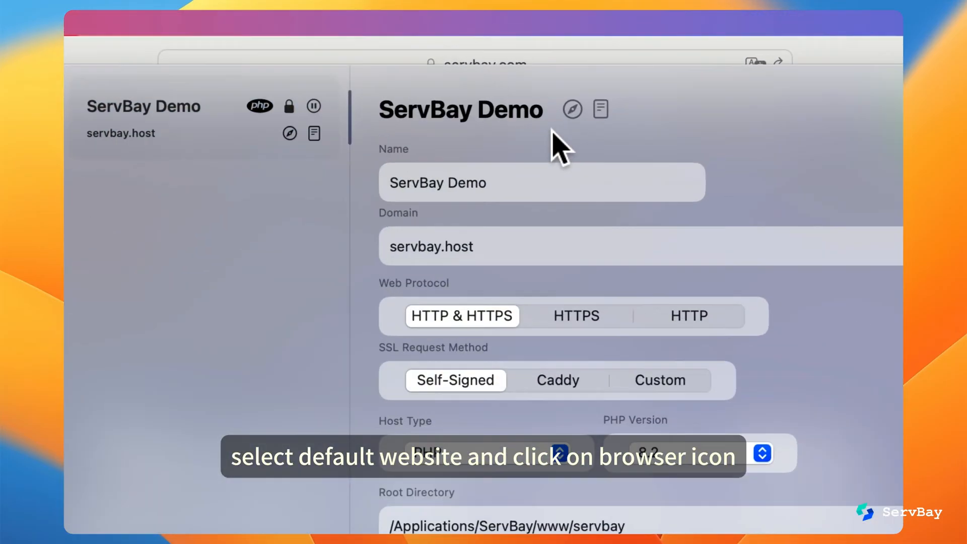
click(570, 109)
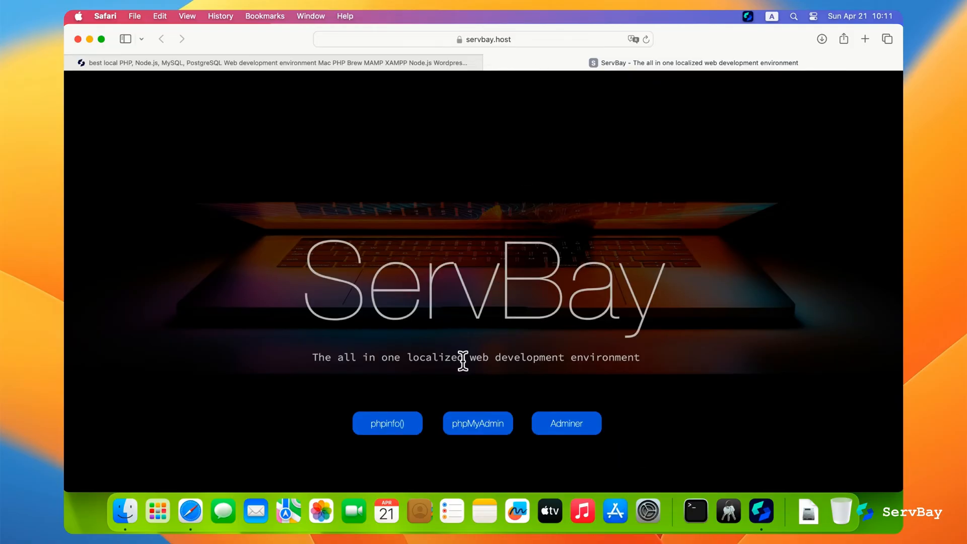
- Open phpMyAdmin, fetch the MariaDB root password from ServBay Settings, log in as root and list the mysql database's tables
click(387, 423)
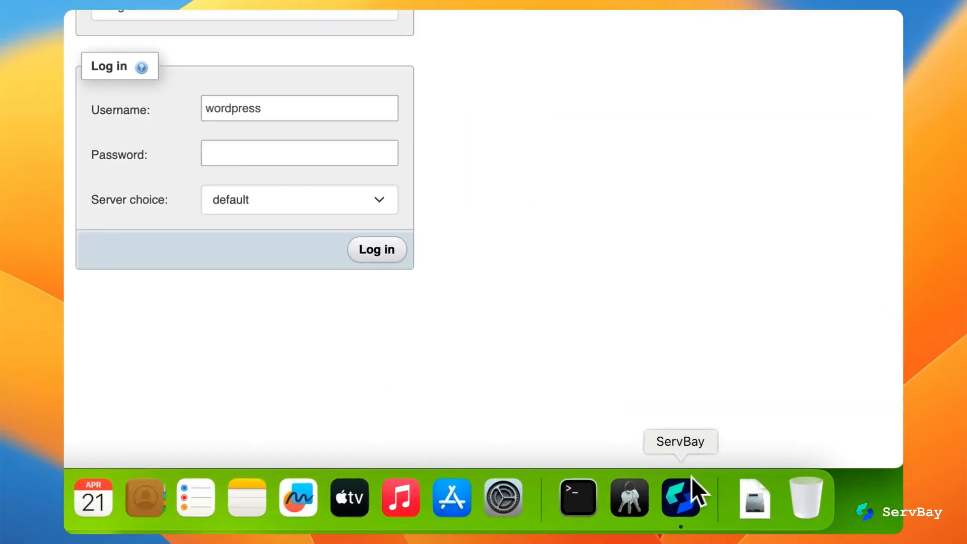
click(681, 498)
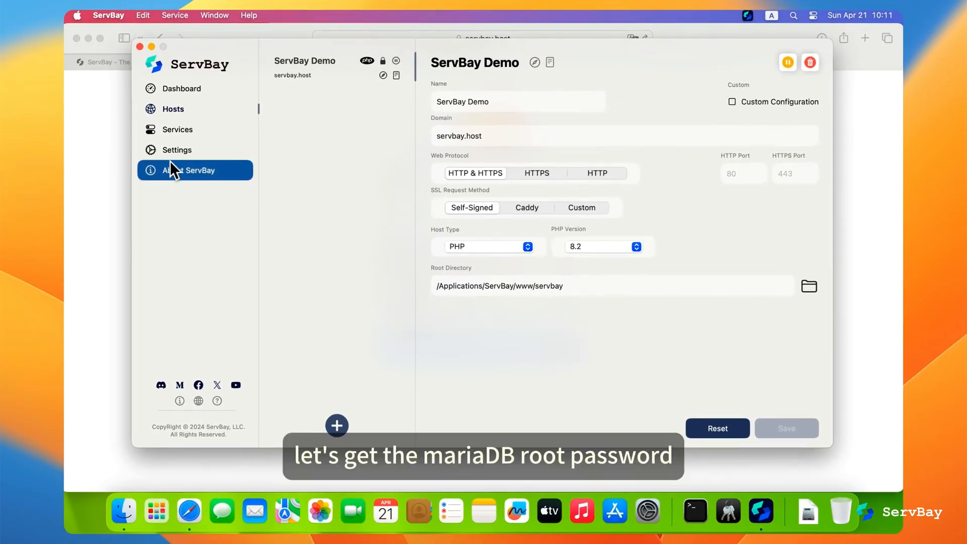
click(176, 150)
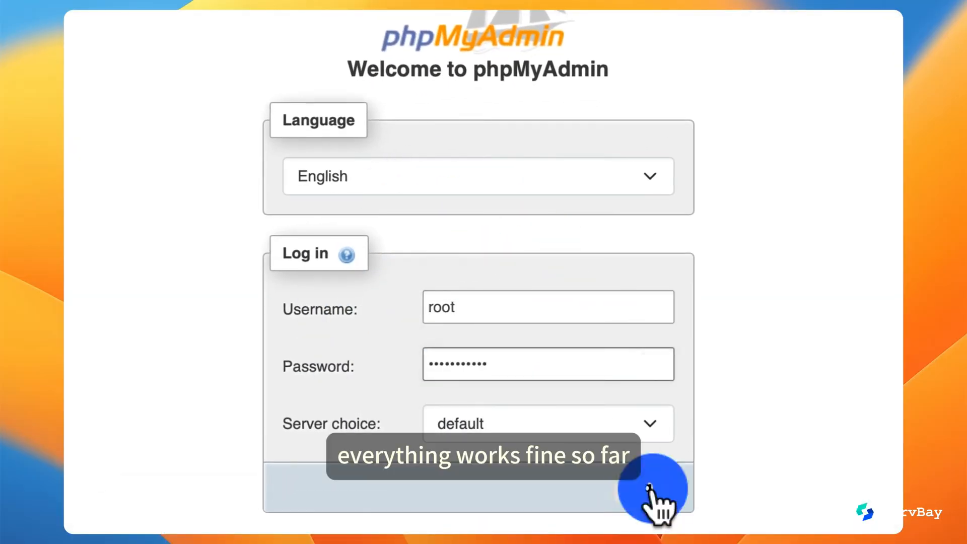
click(656, 487)
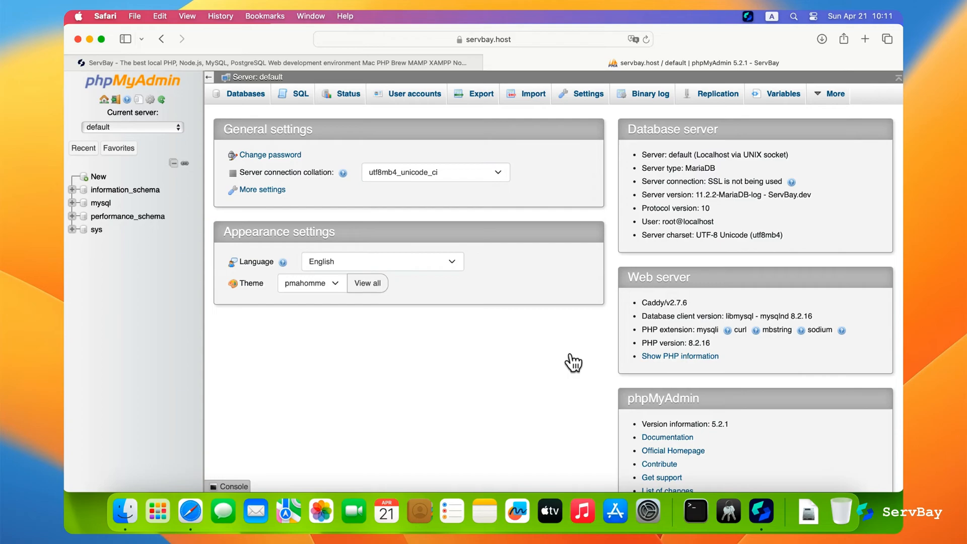
click(100, 202)
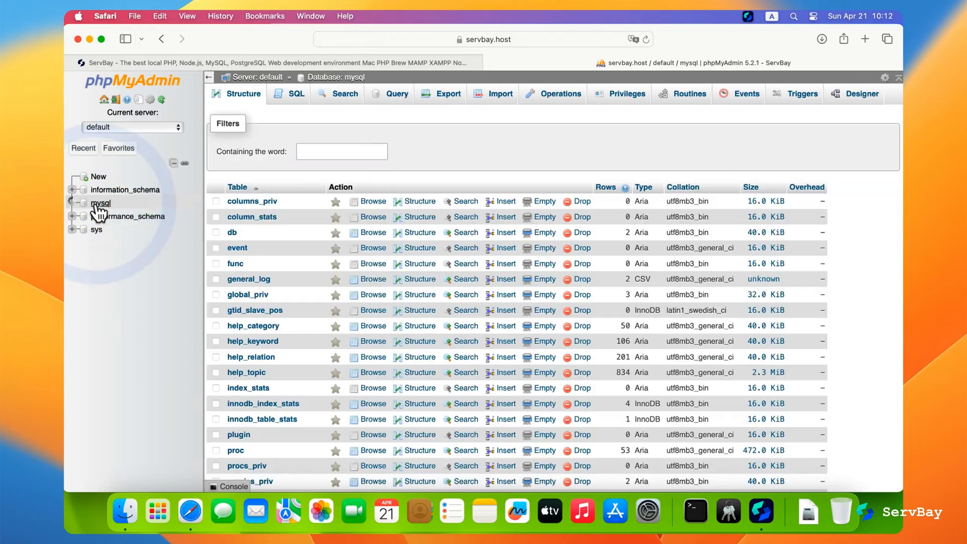
mouse_move(517, 488)
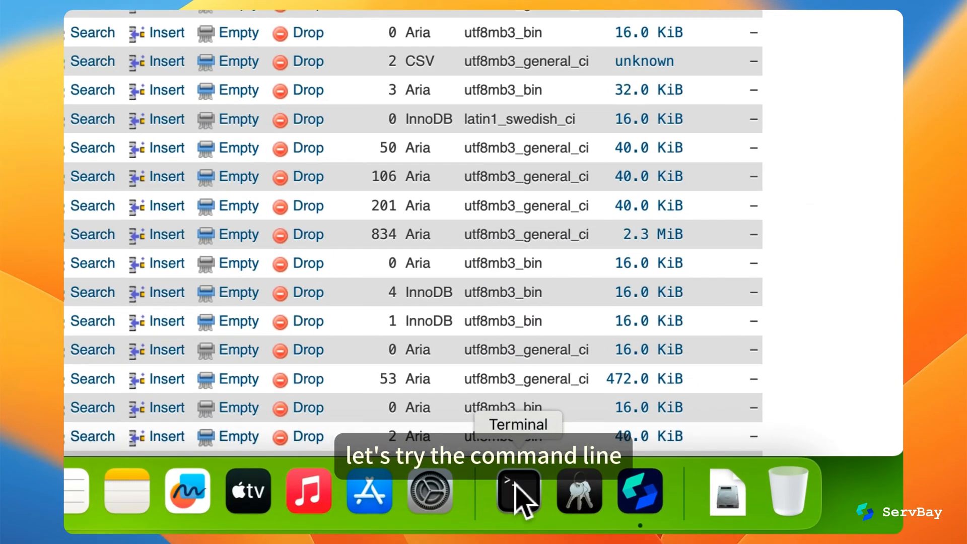
- Run php version.php, node version.js and redis-cli, confirming PHP 8.2.16, Node.js v20.11.1 and a Redis connection on 127.0.0.1:6379
click(517, 490)
text(php)
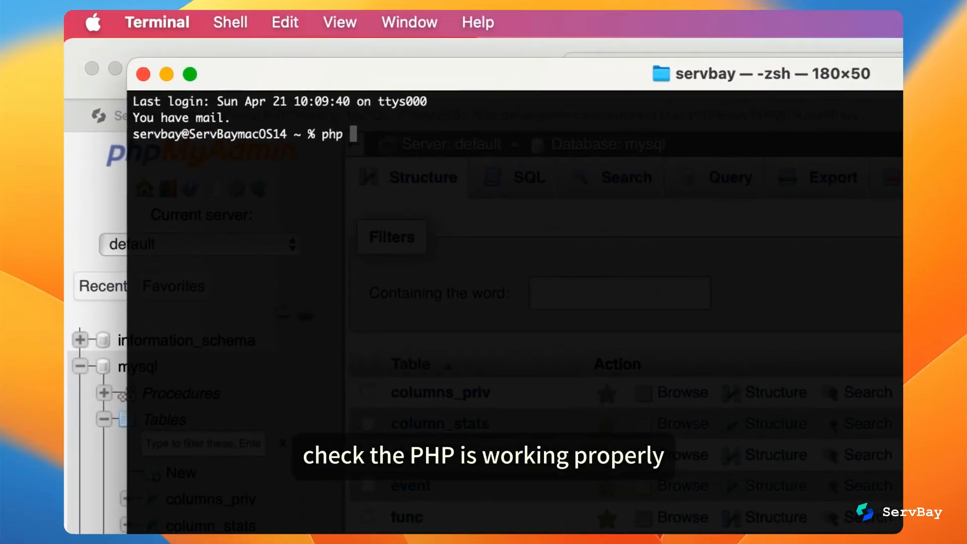
text(version.php)
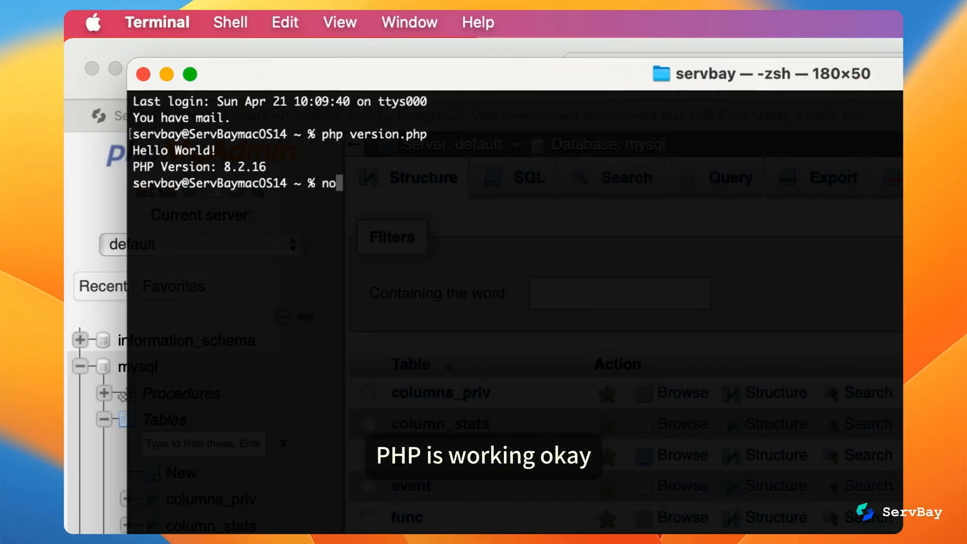
text(node version.js)
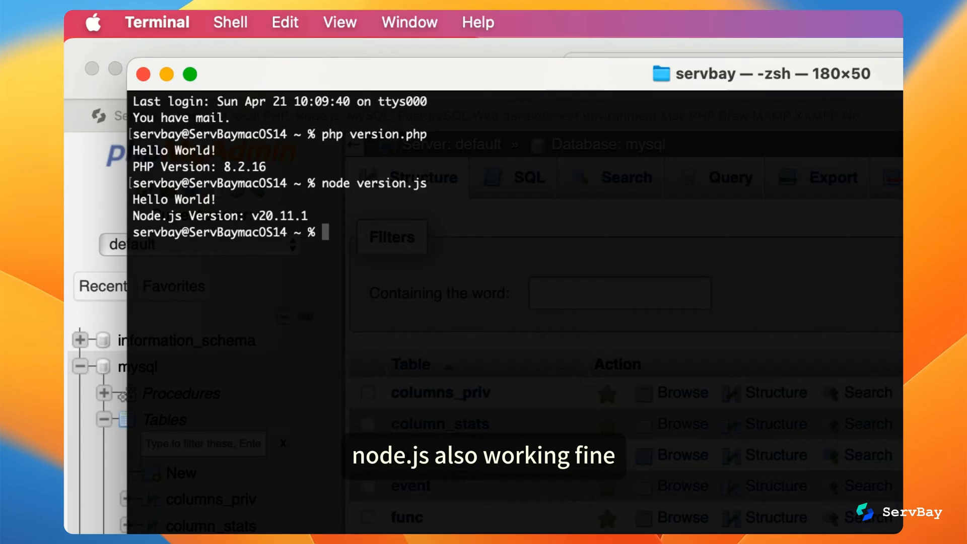
text(redis)
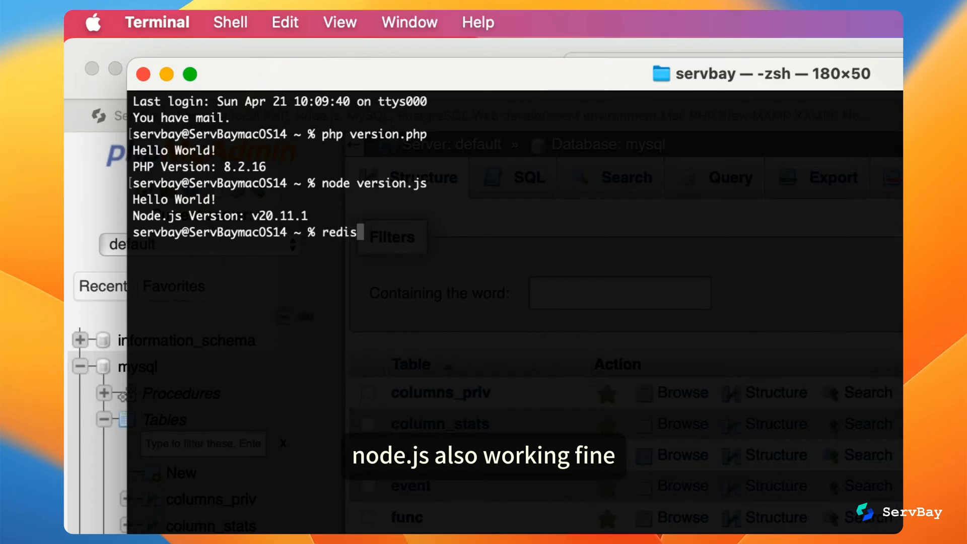
text(-cli)
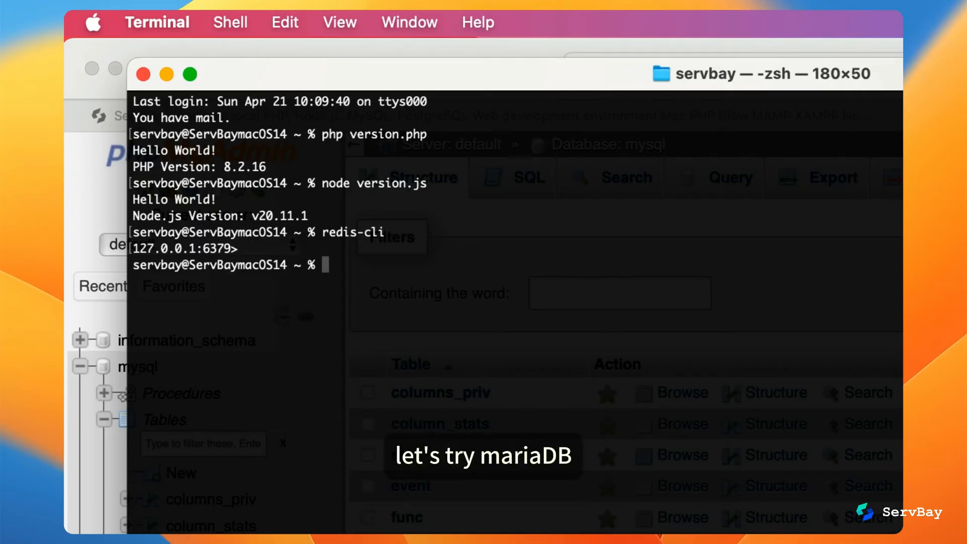
- Log in with mysql -uroot -p, run show databases; to list four databases and use mysql; to switch to it
text(mysql -uroot -p)
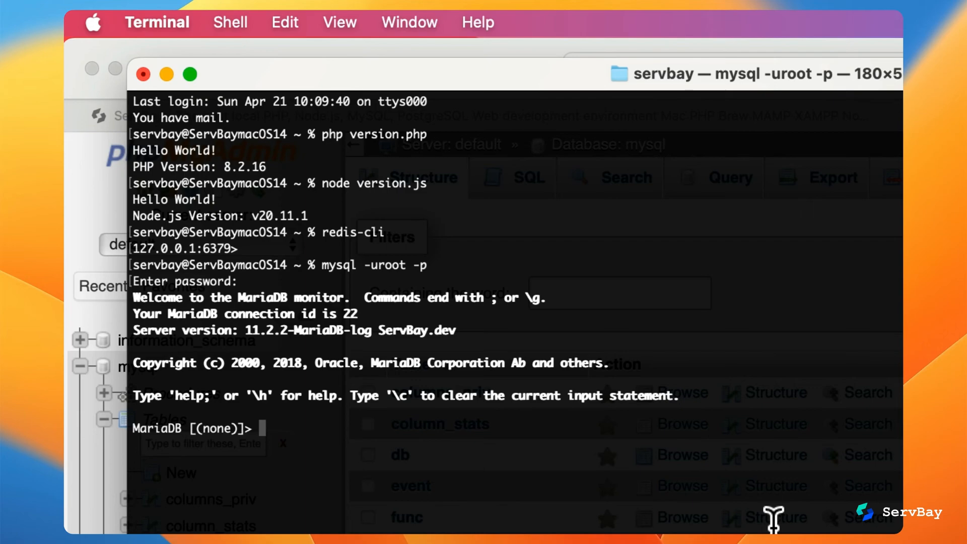
text(show databases;)
text(use mysql;)
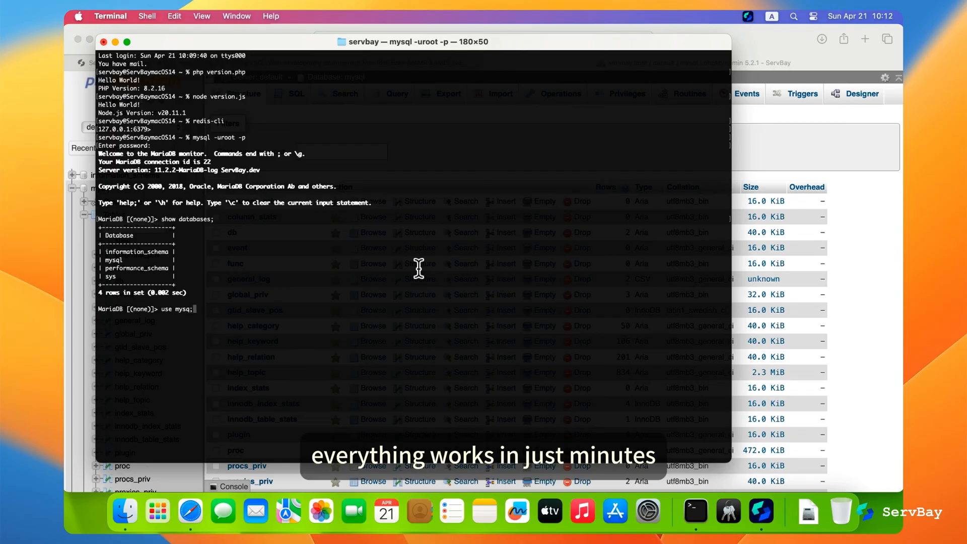
text(shos)
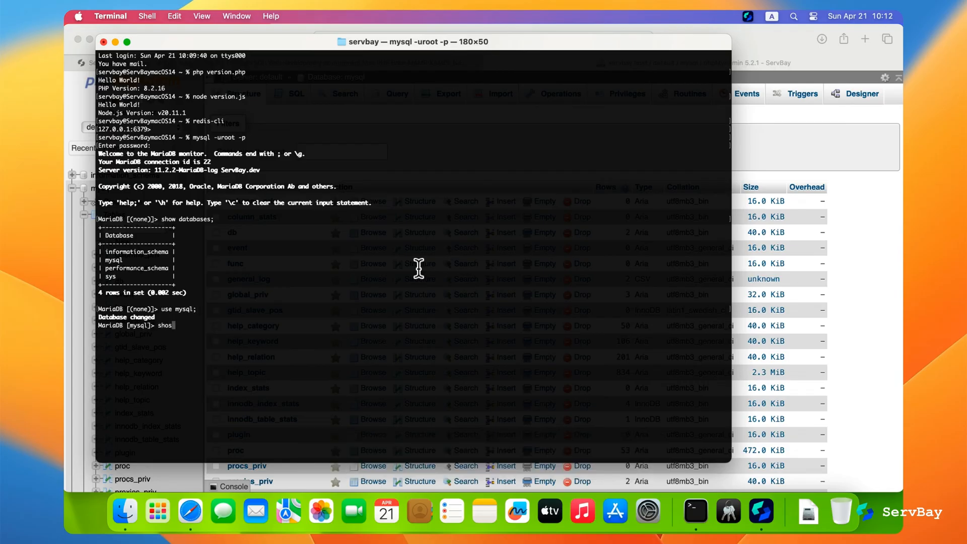